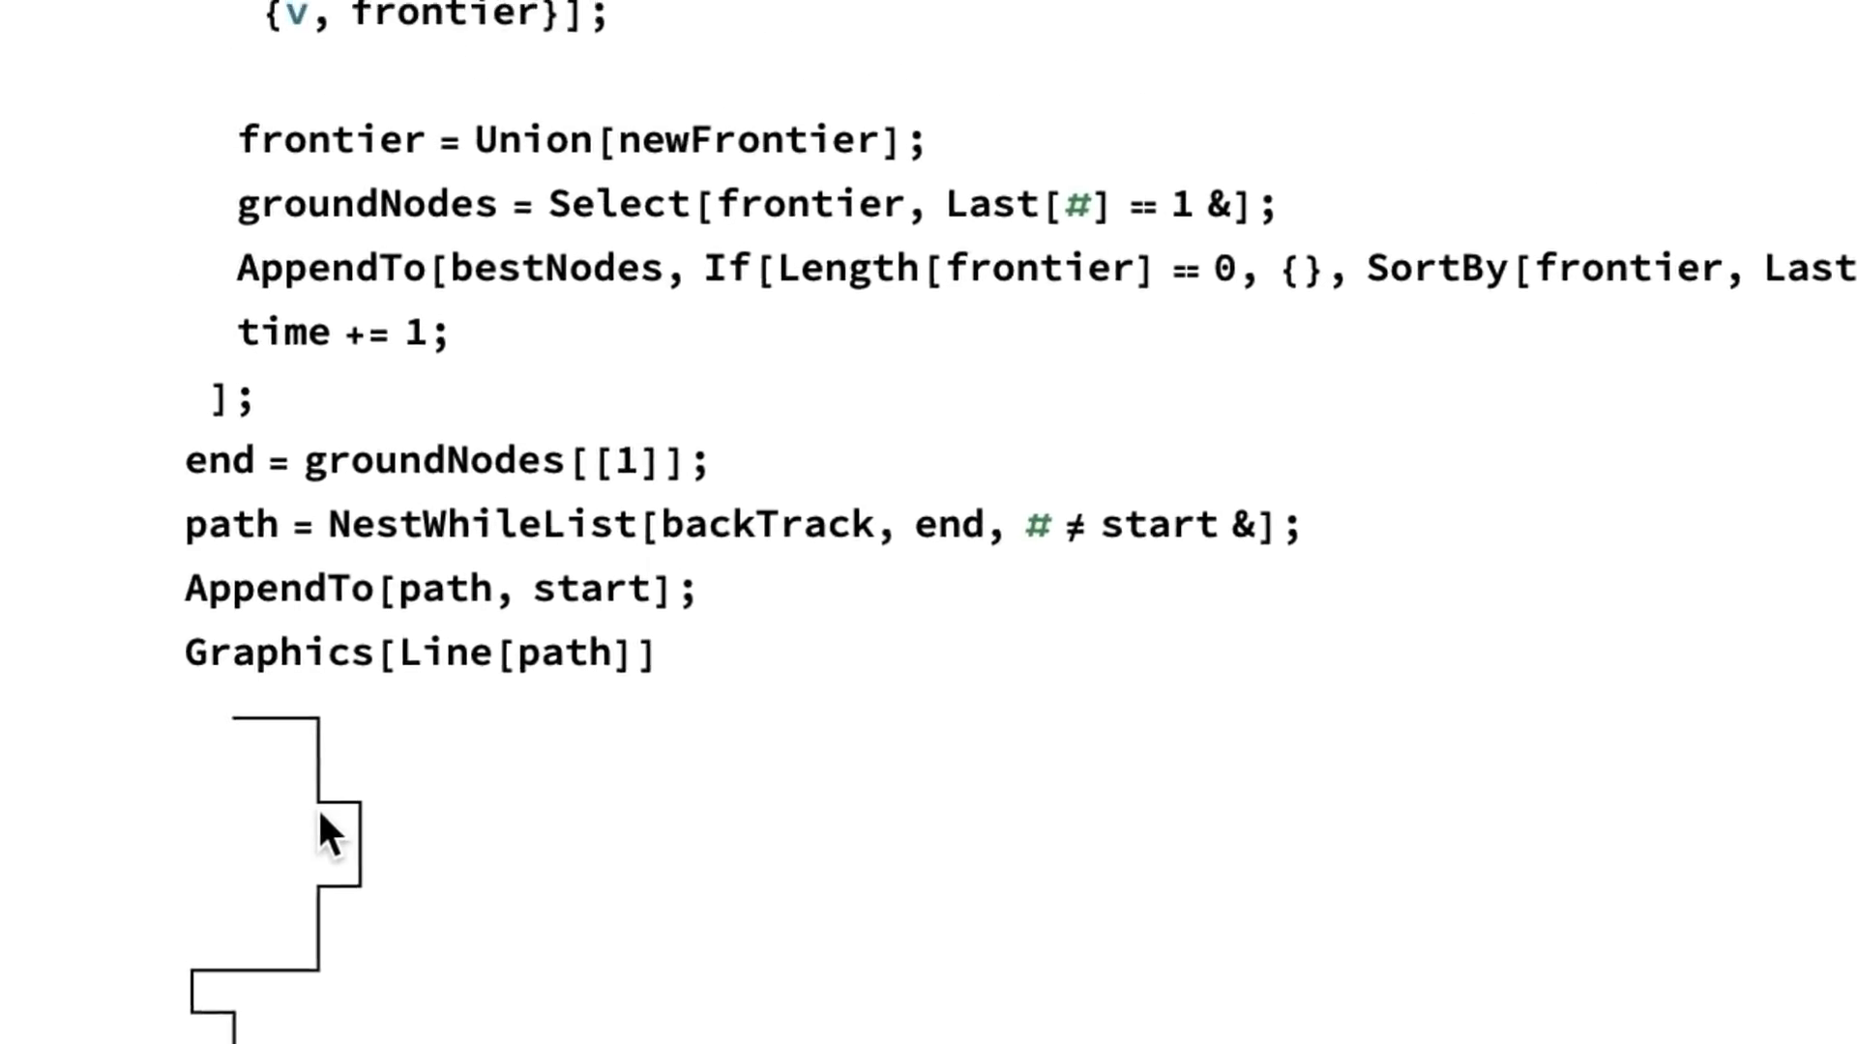
scroll(down, 3)
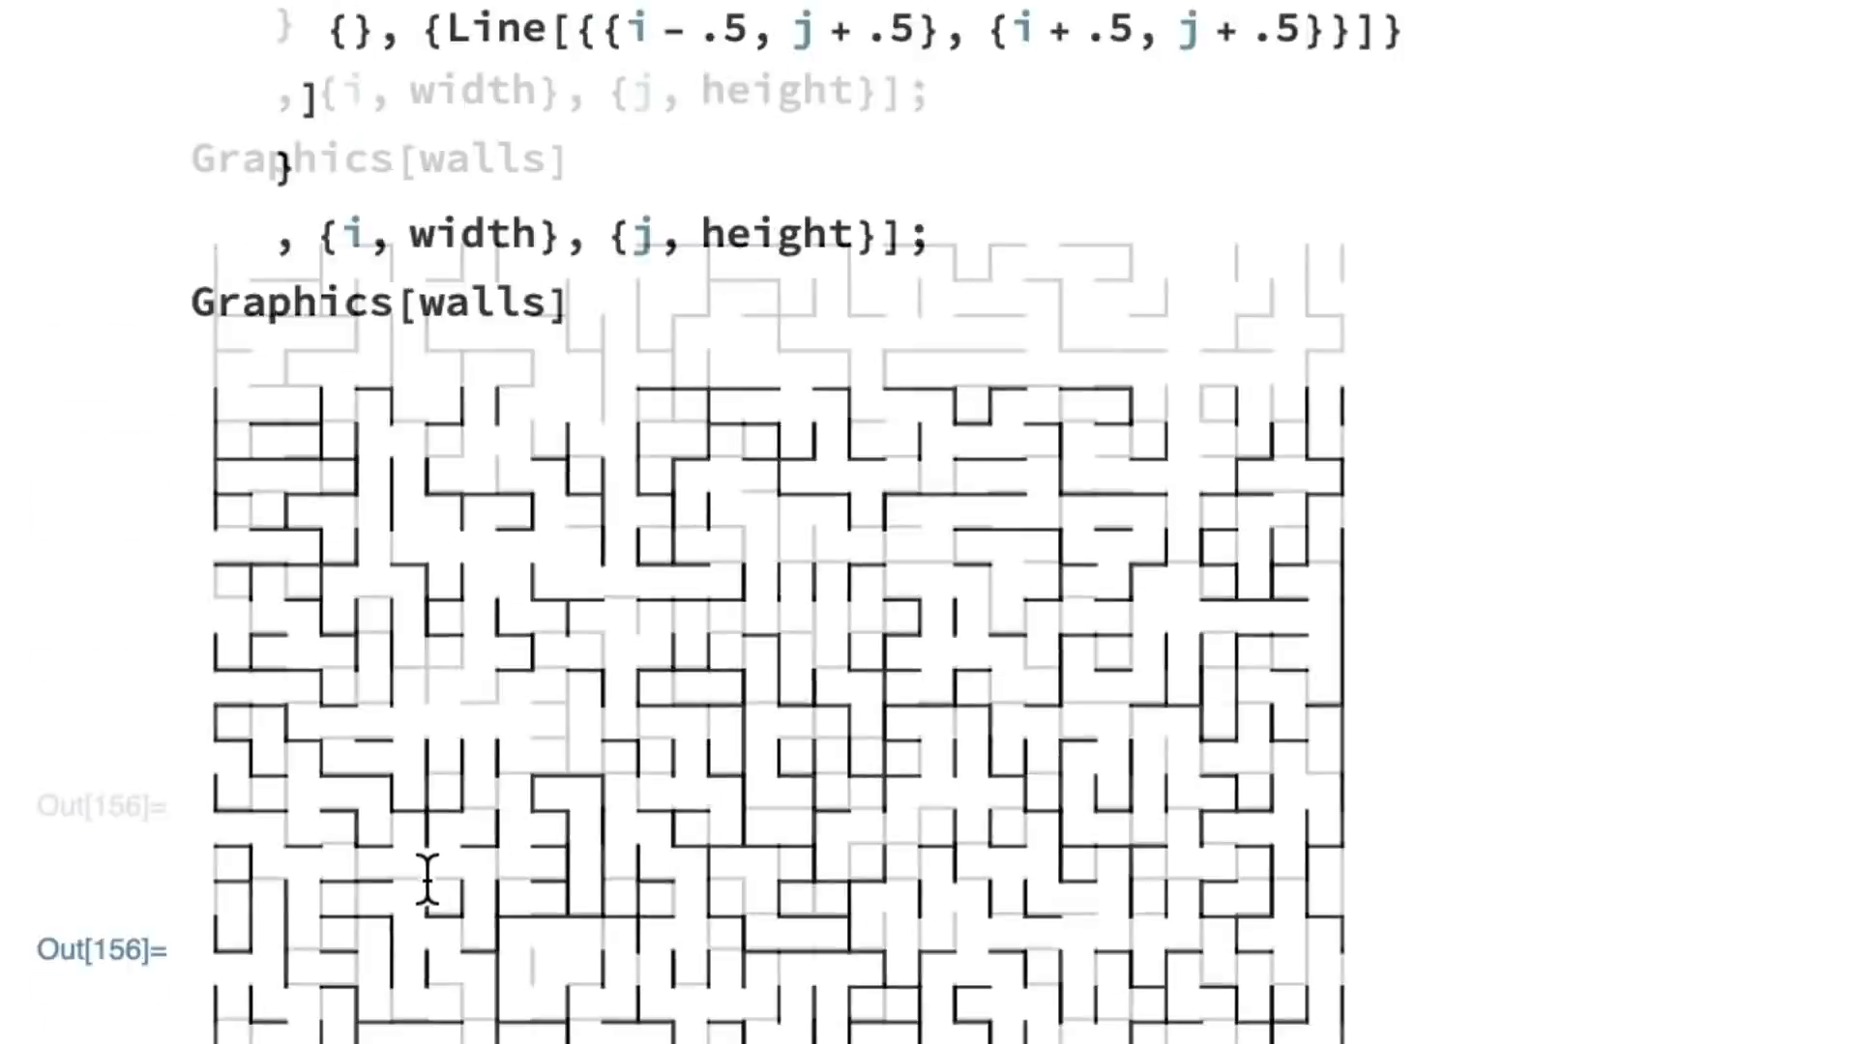
scroll(up, 3)
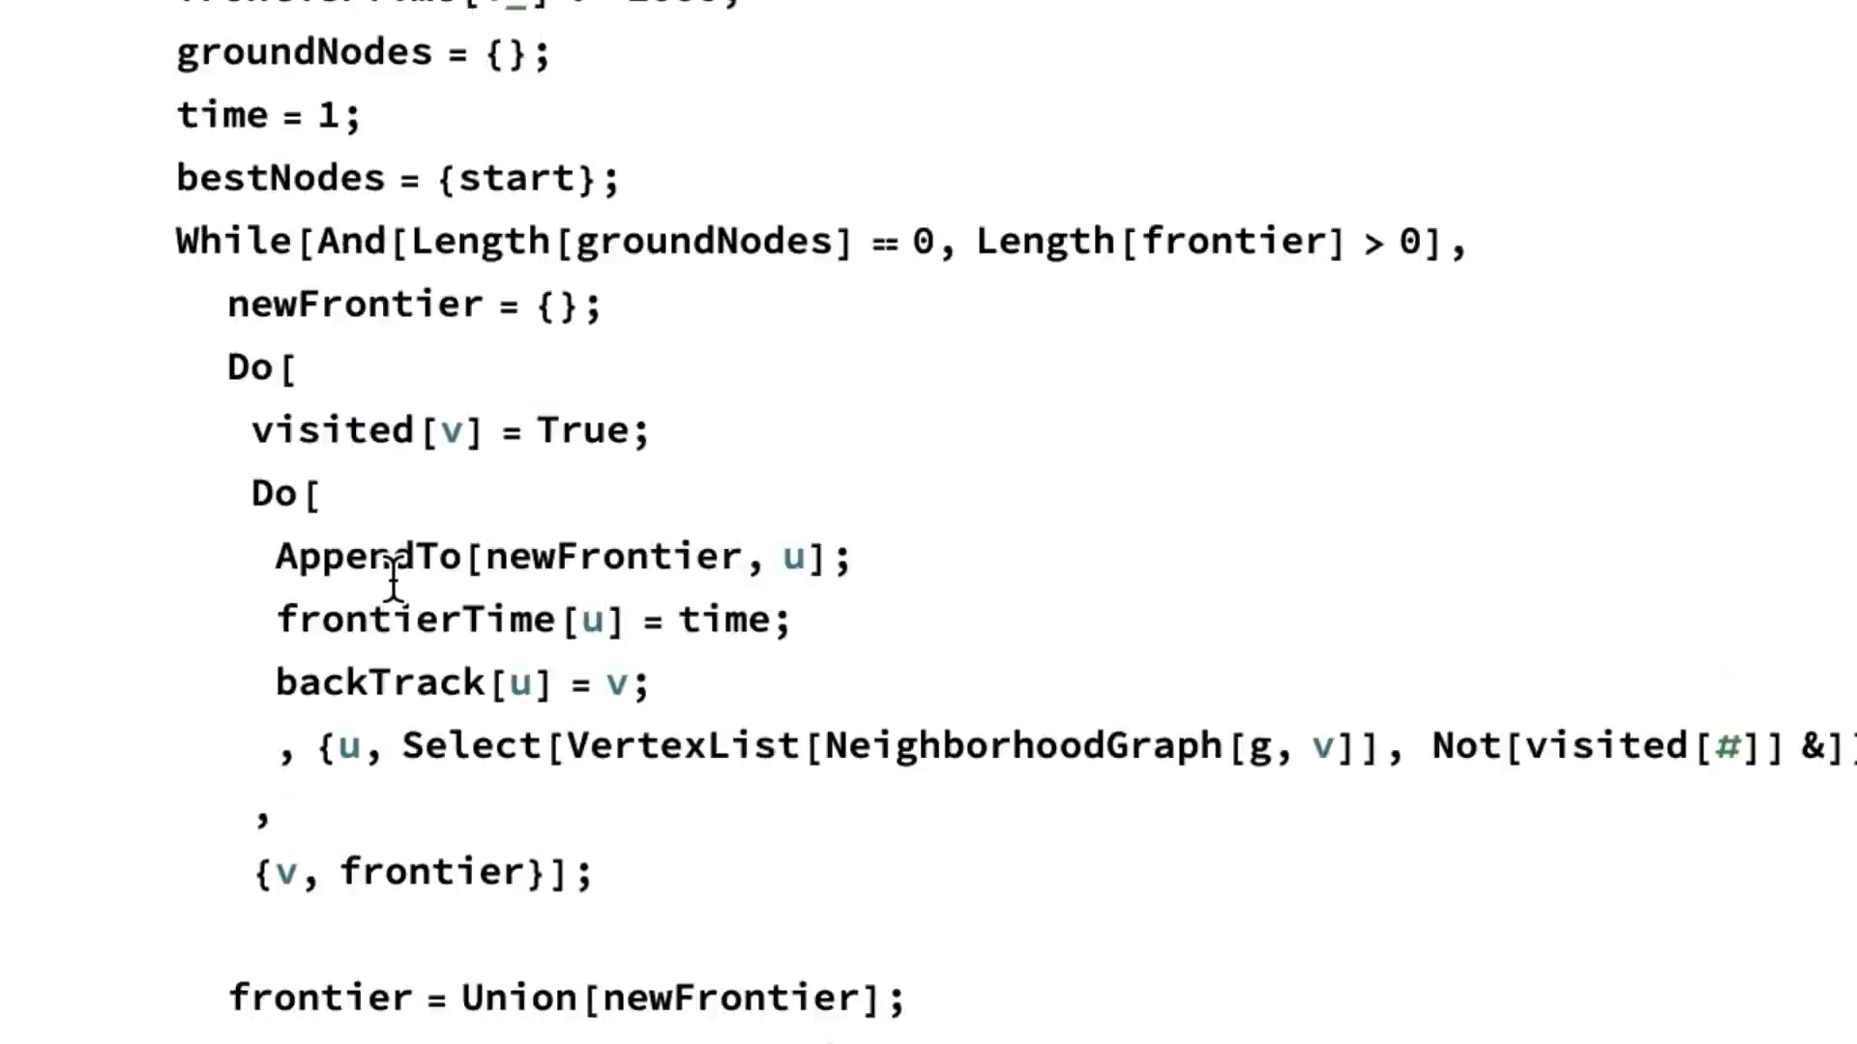
scroll(down, 3)
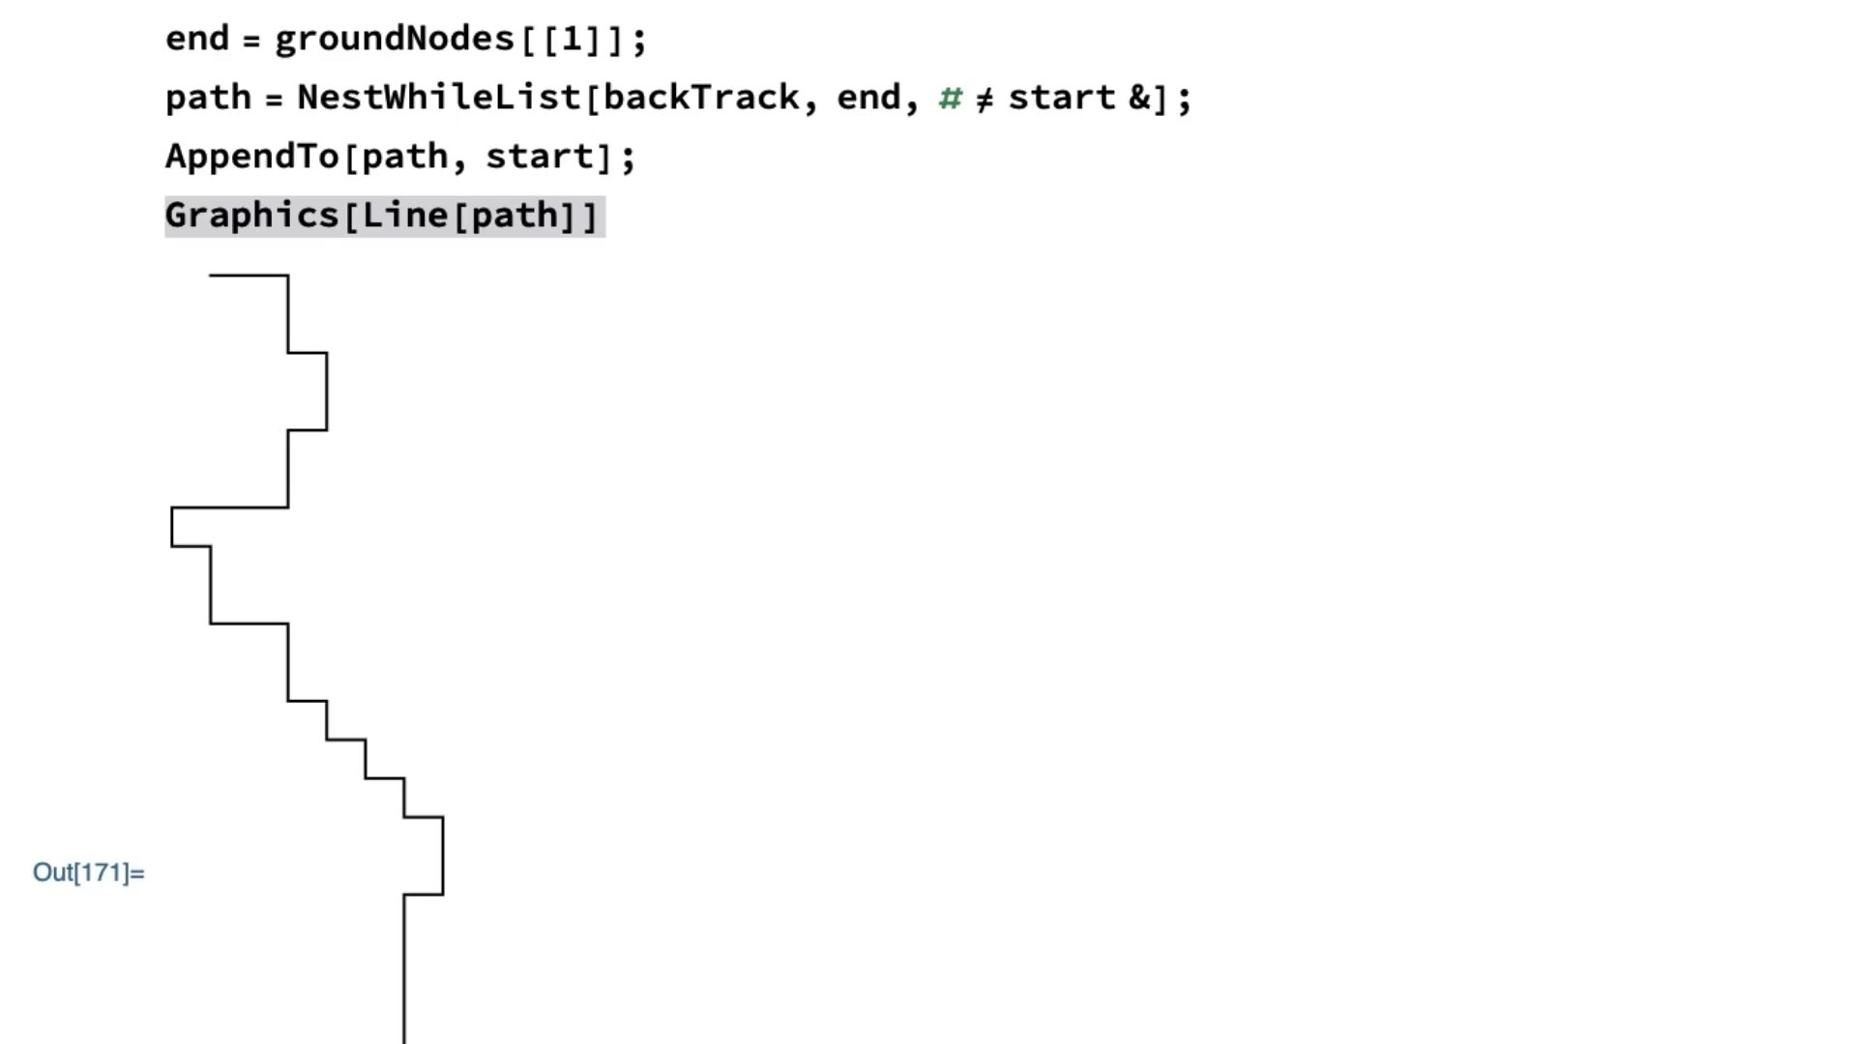
scroll(up, 3)
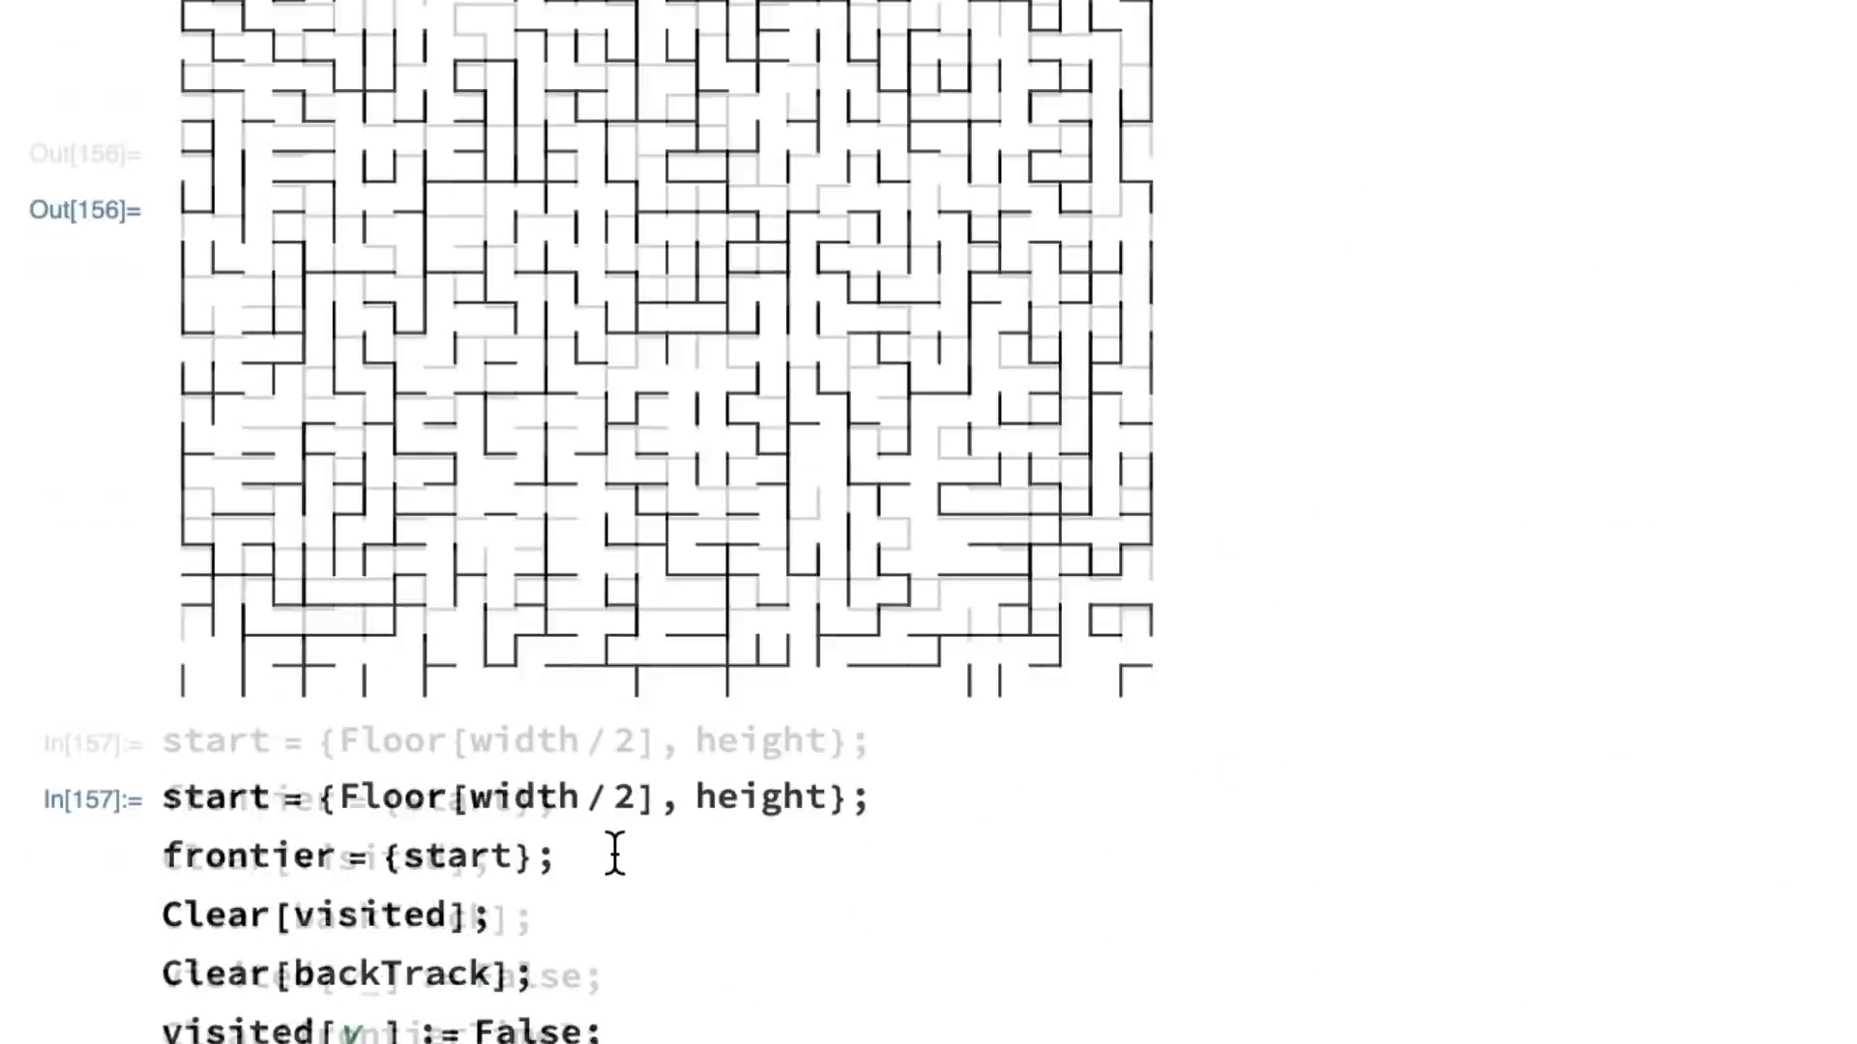
scroll(up, 3)
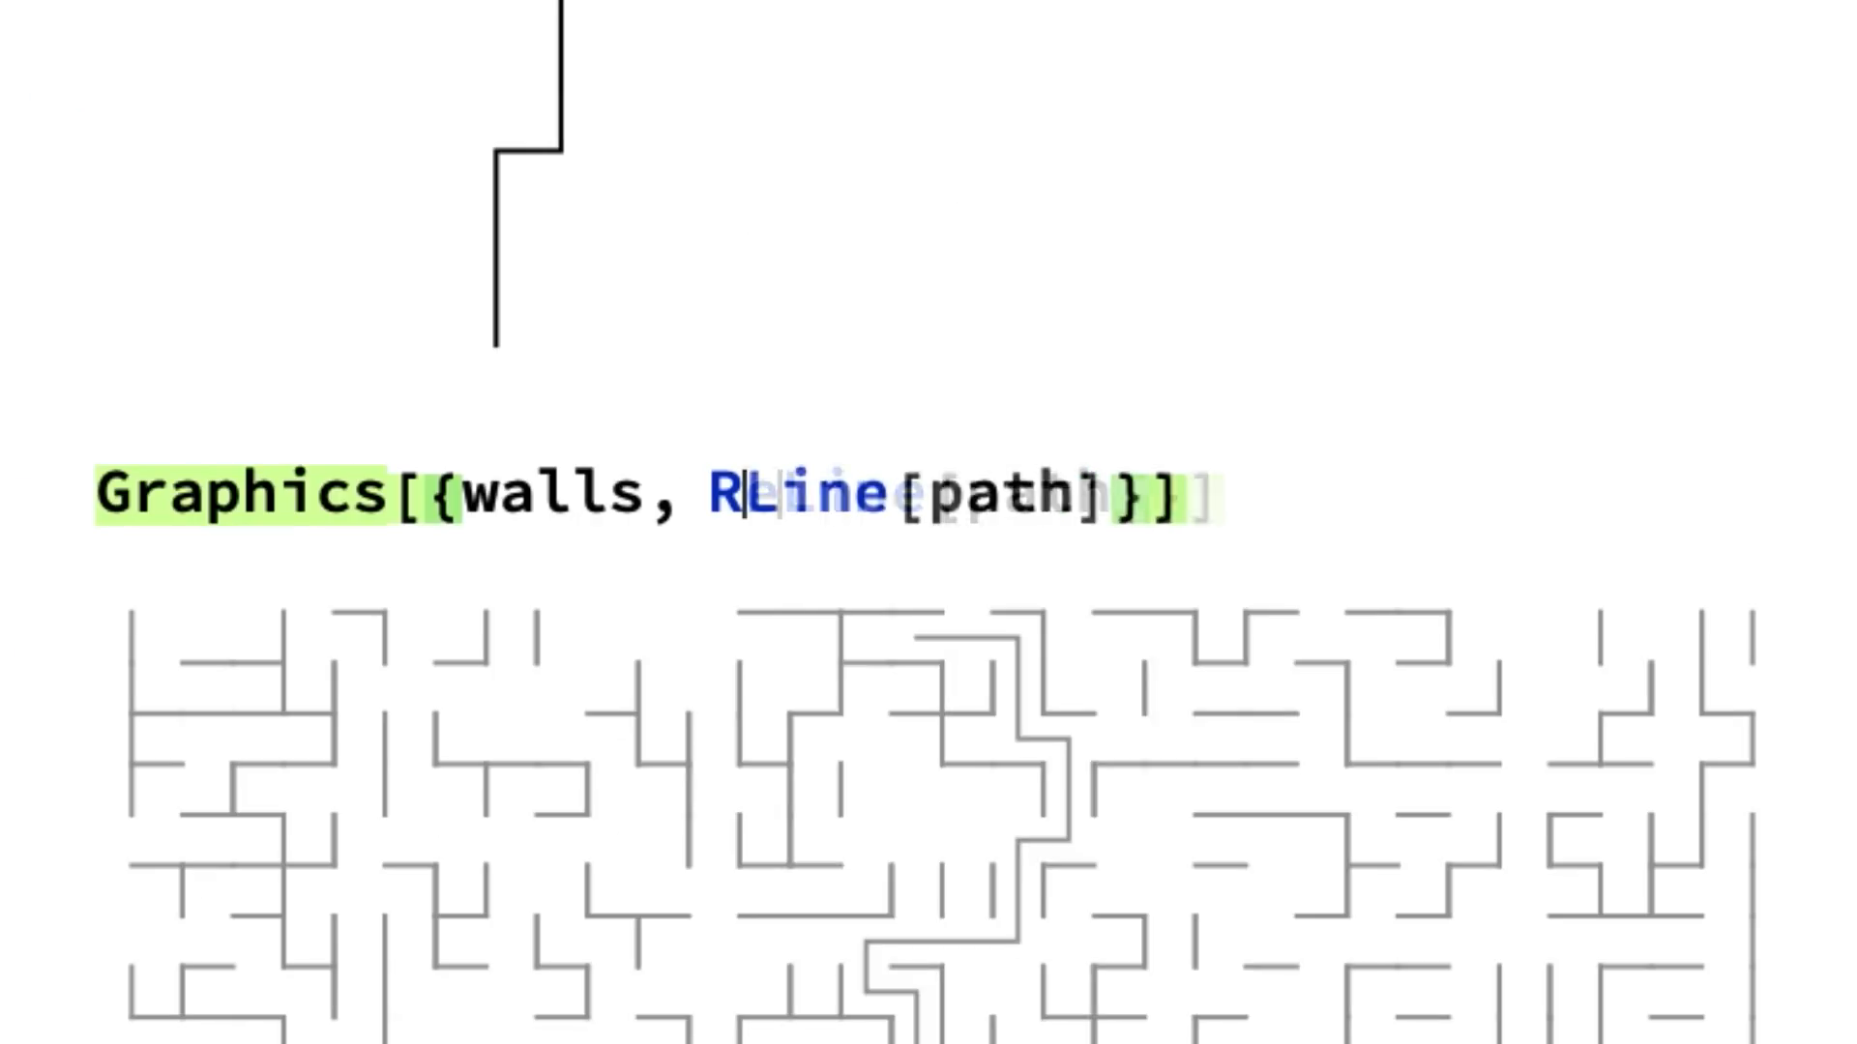
text(ed, T)
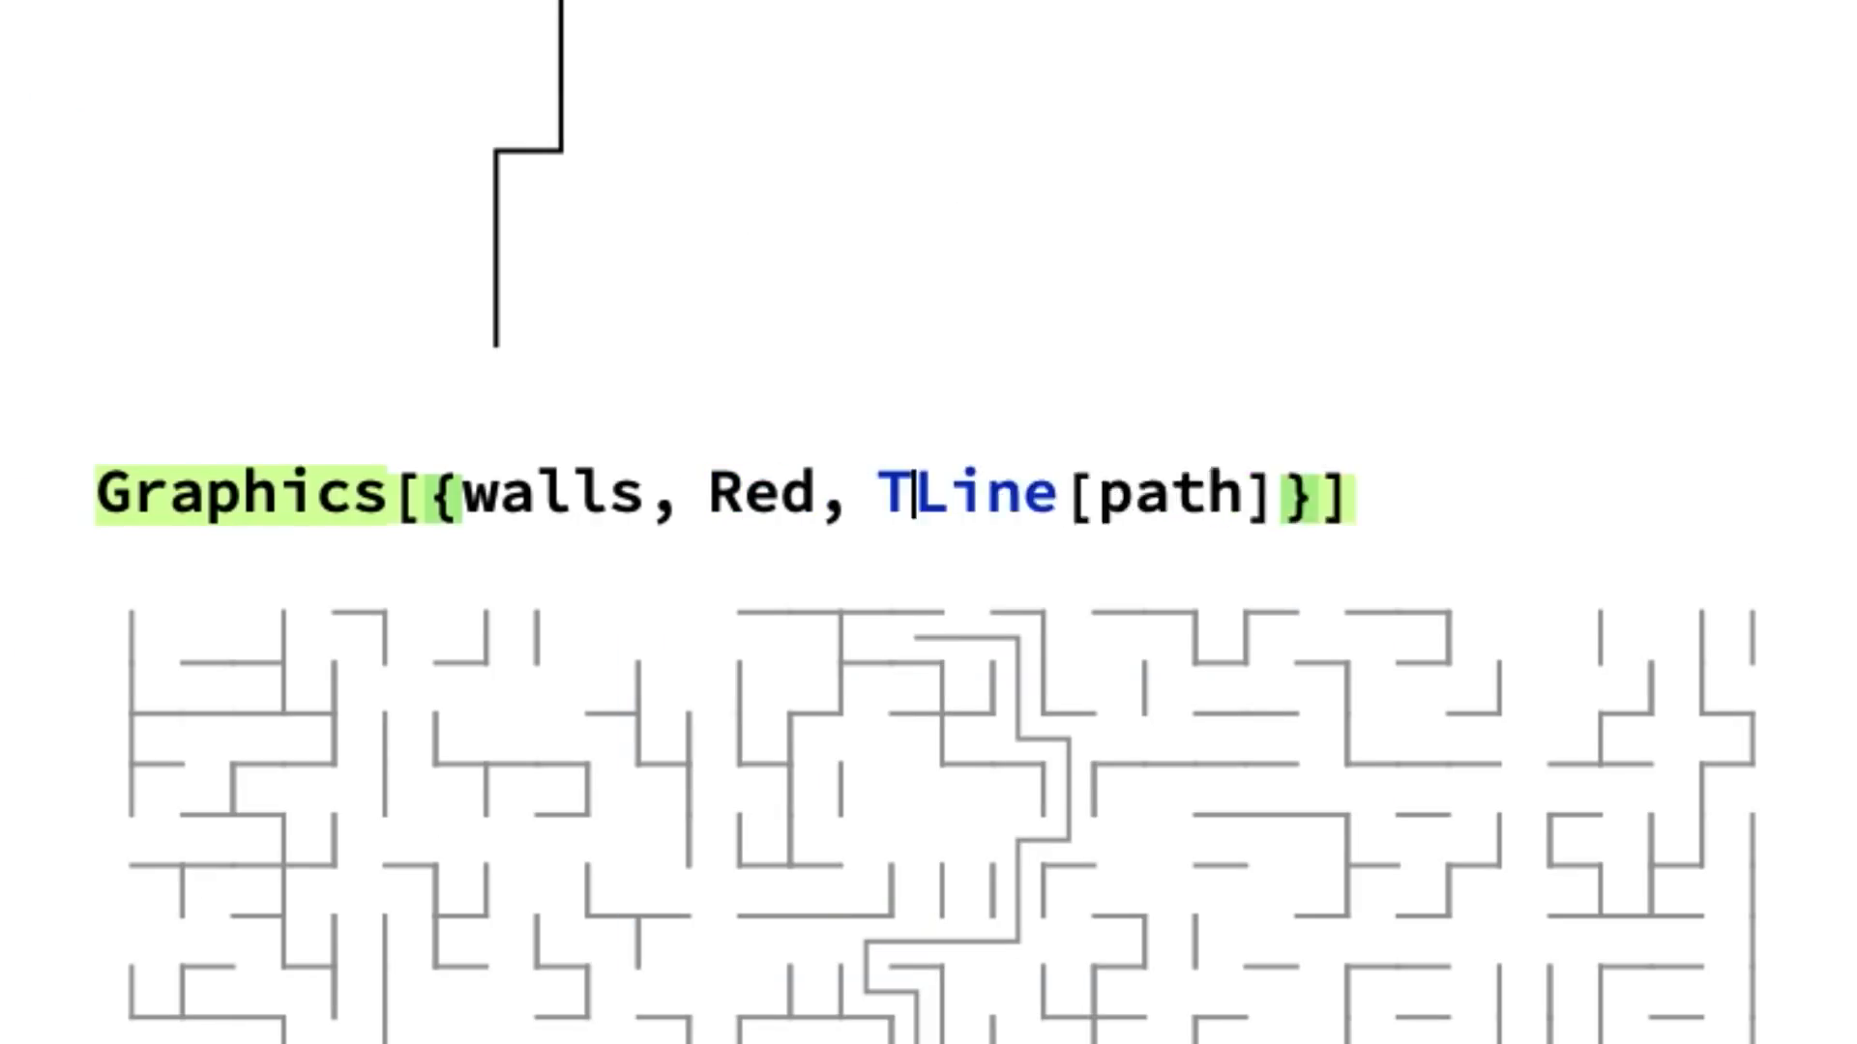